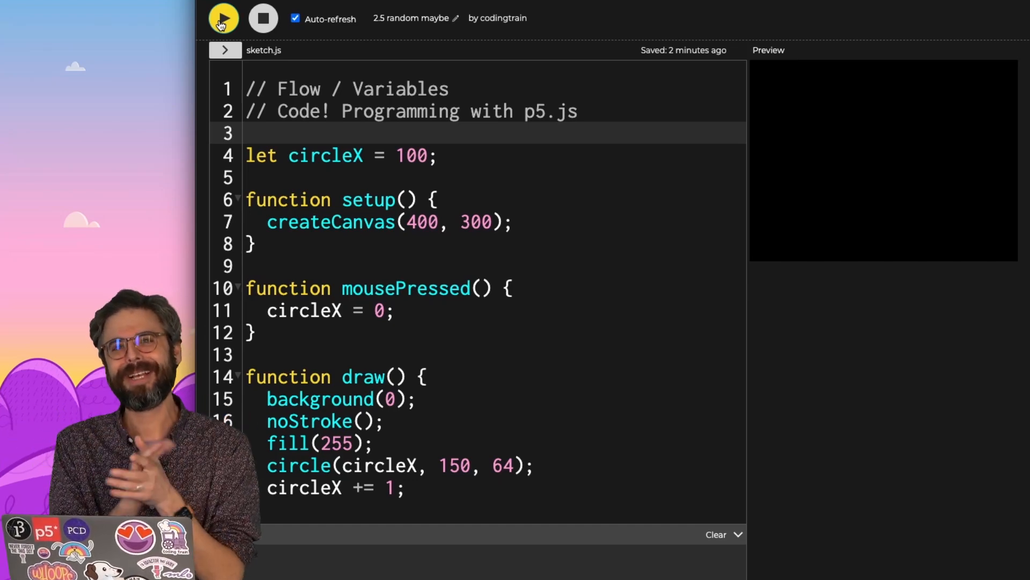
Run the sketch so the blue-outlined green square appears in the preview.
left_click(223, 17)
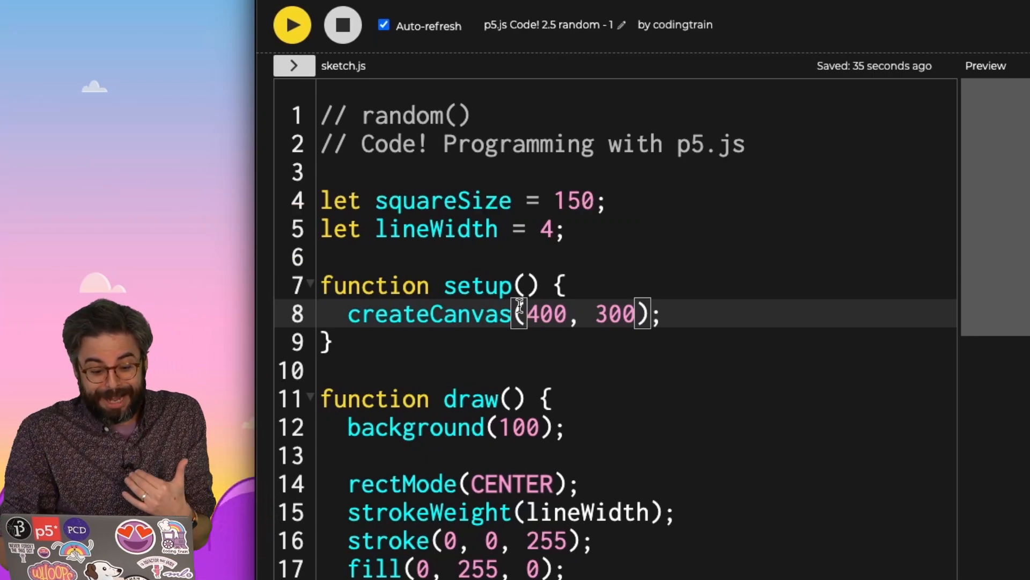
double_click(436, 229)
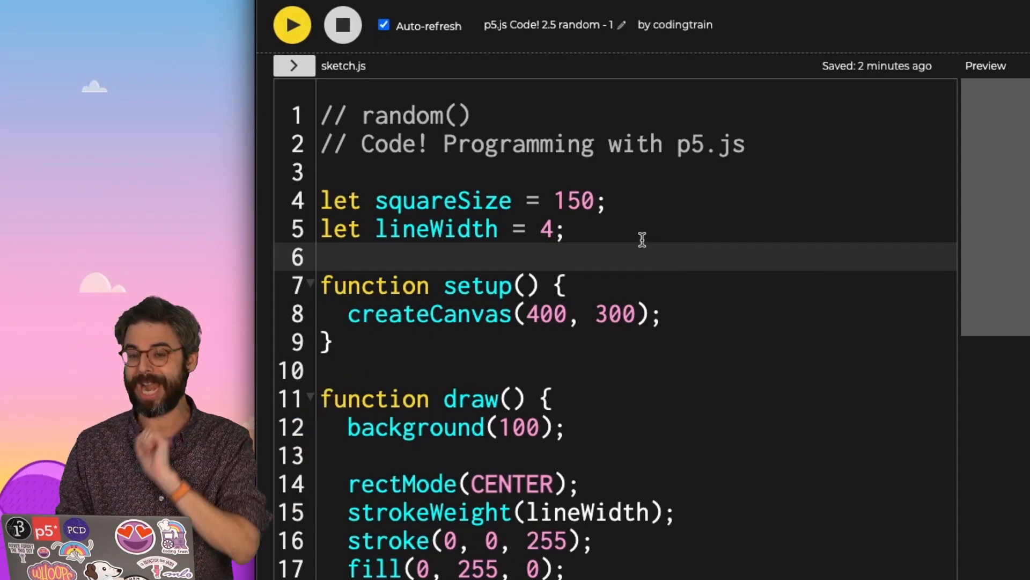
Try a random(10, 50) value for squareSize on line 4, then revert it to let squareSize; with no value.
double_click(574, 200)
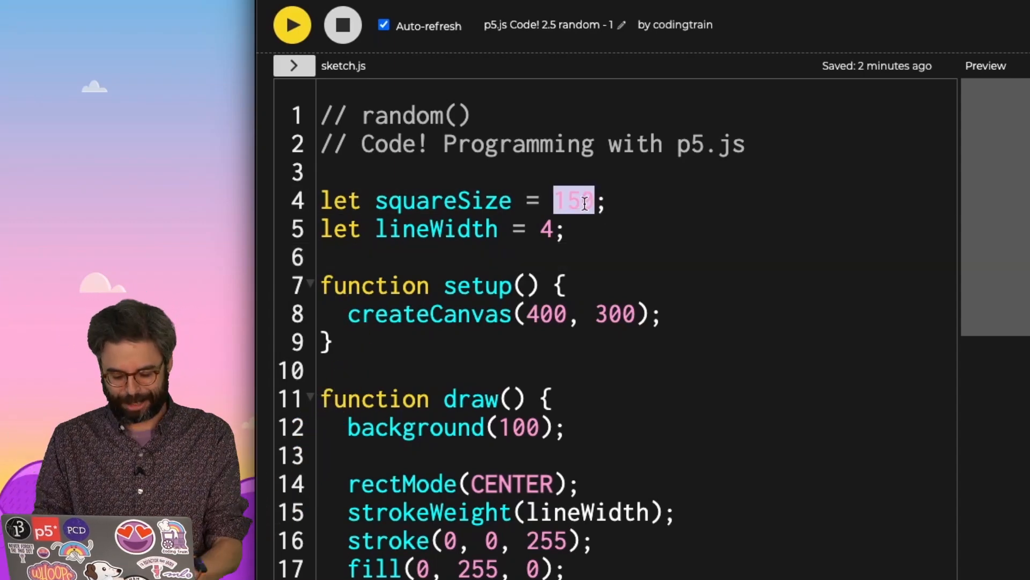
type("random(10, 5")
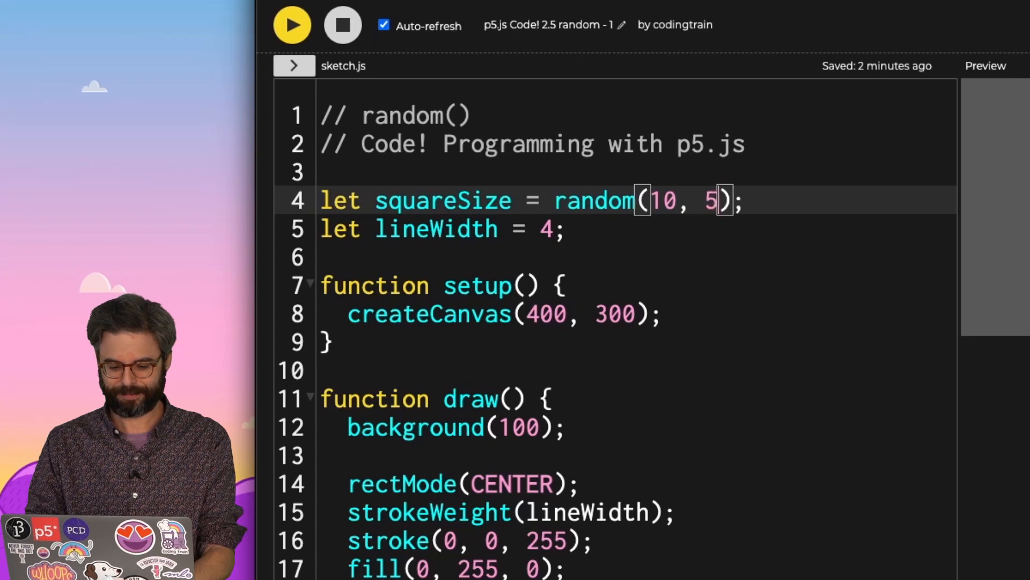
type("0")
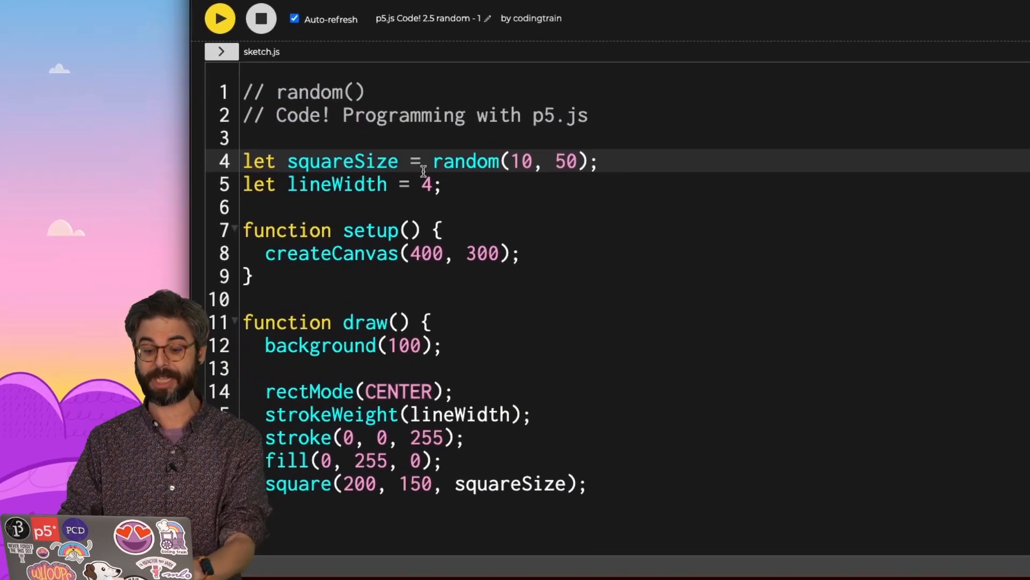
type("150;")
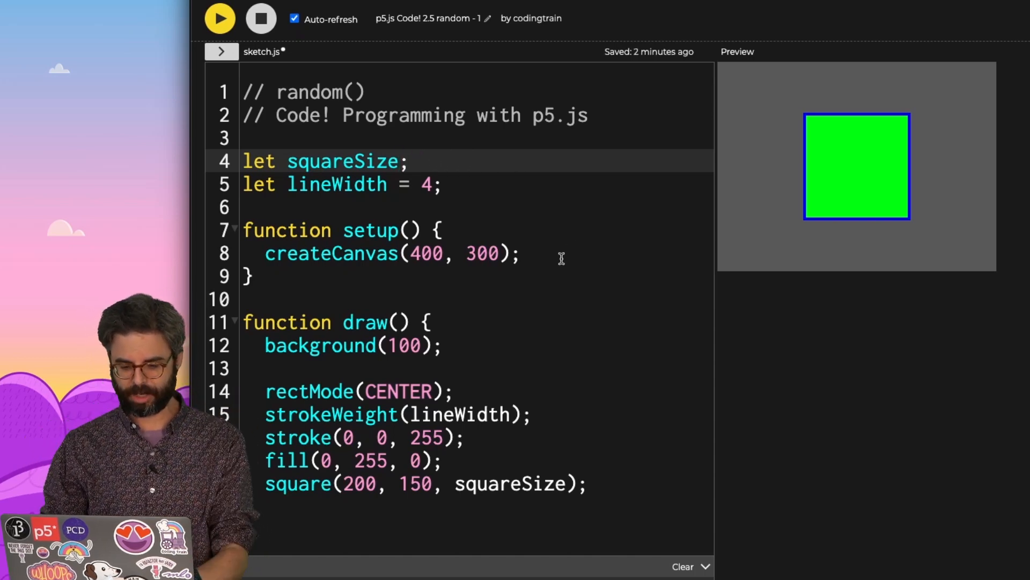
Assign squareSize = random(50, 100); in setup and rerun to see varying square sizes.
type("squareSize =")
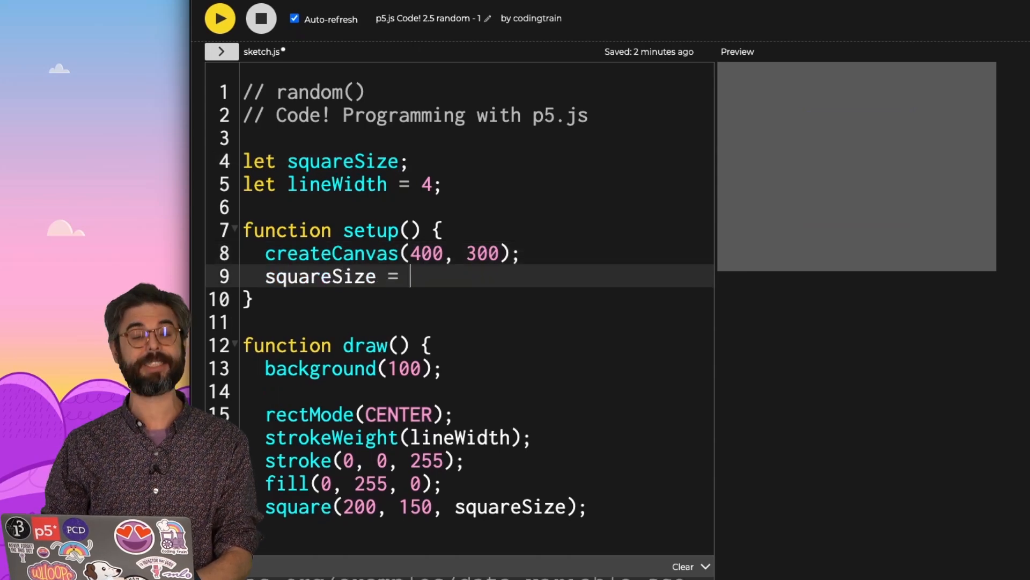
type("random(50, 100);")
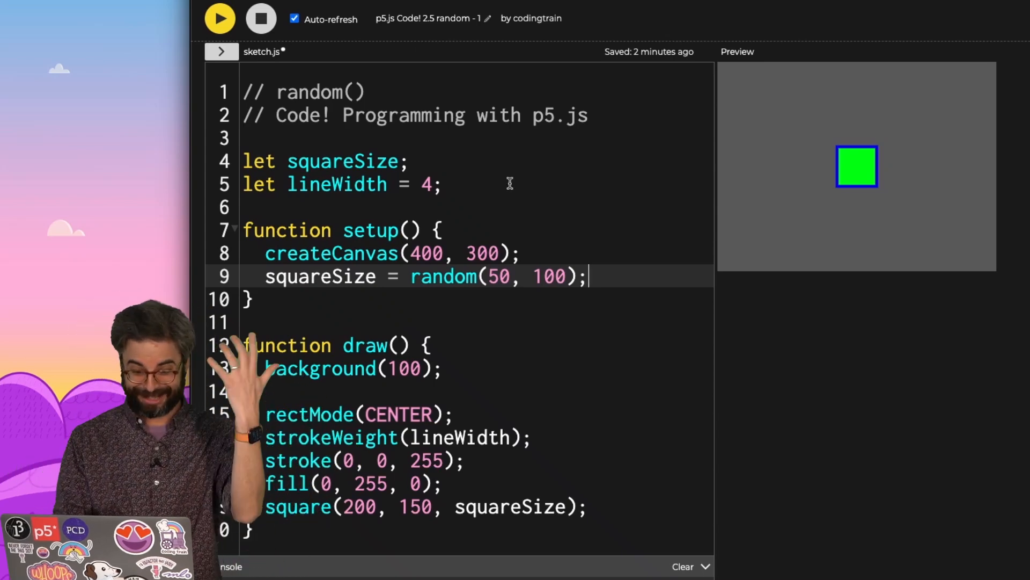
left_click(219, 19)
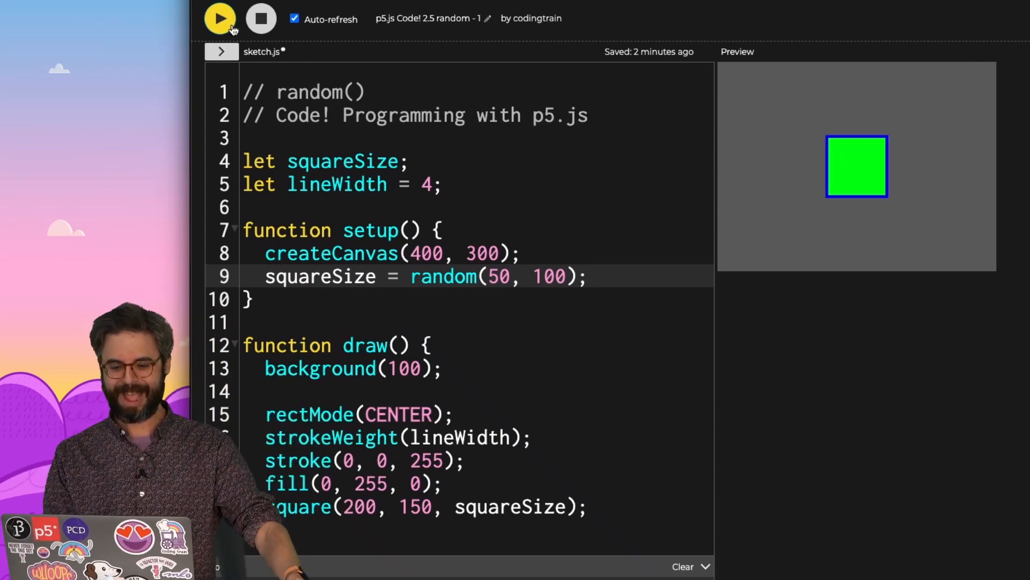
left_click(219, 20)
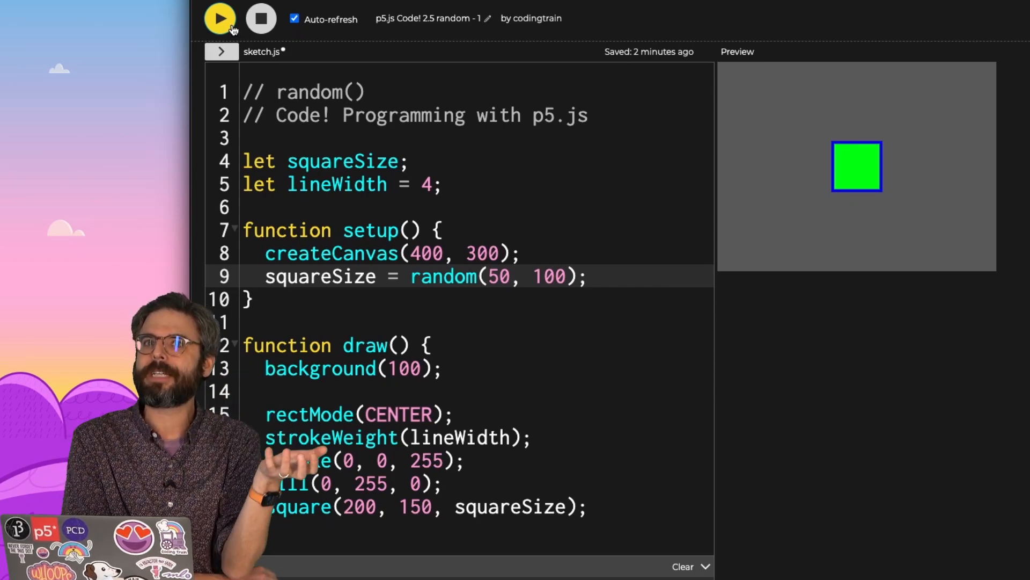
Rerun the sketch several times to watch the square take different random sizes.
left_click(219, 19)
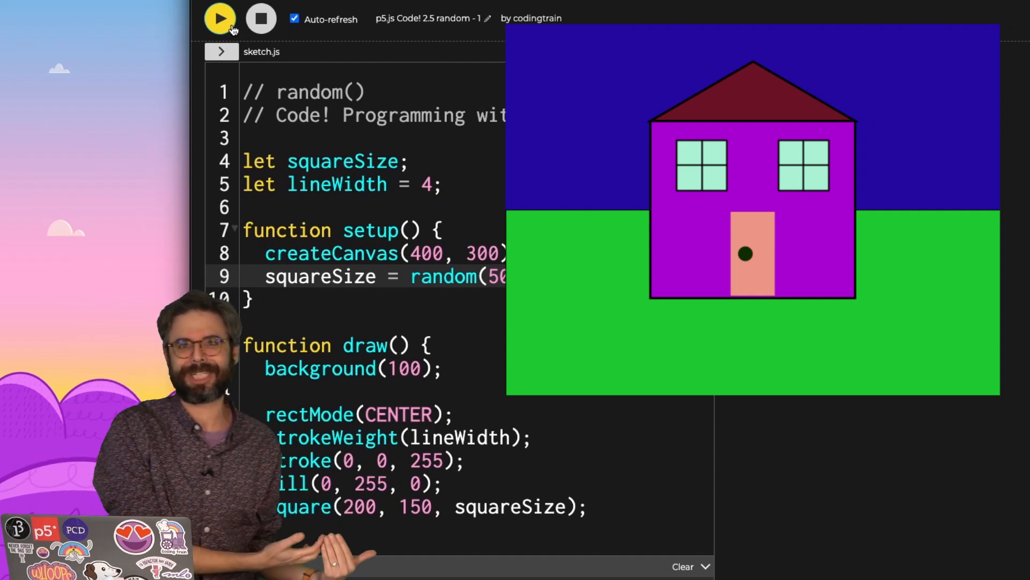
left_click(219, 19)
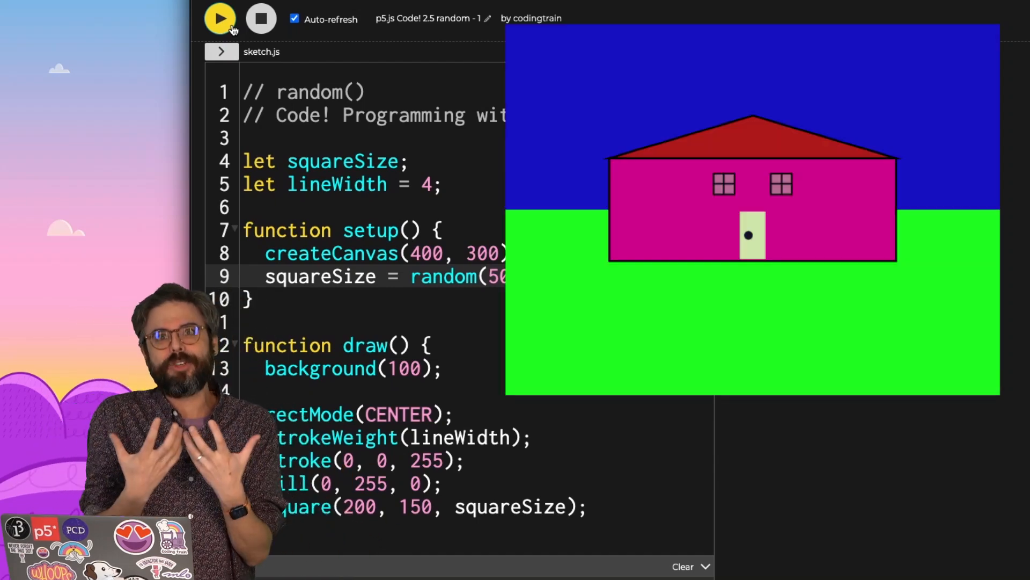
left_click(219, 17)
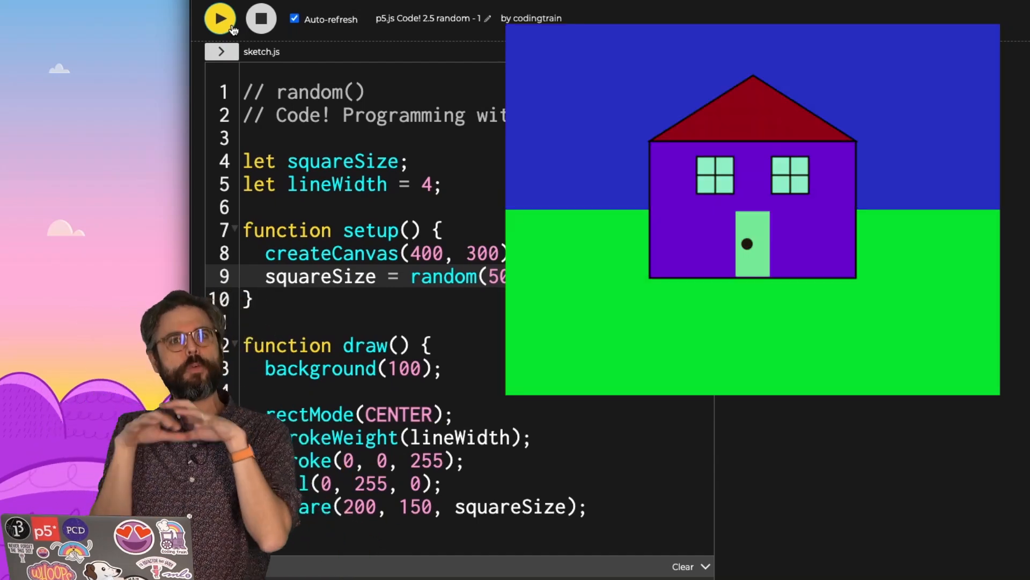
left_click(219, 19)
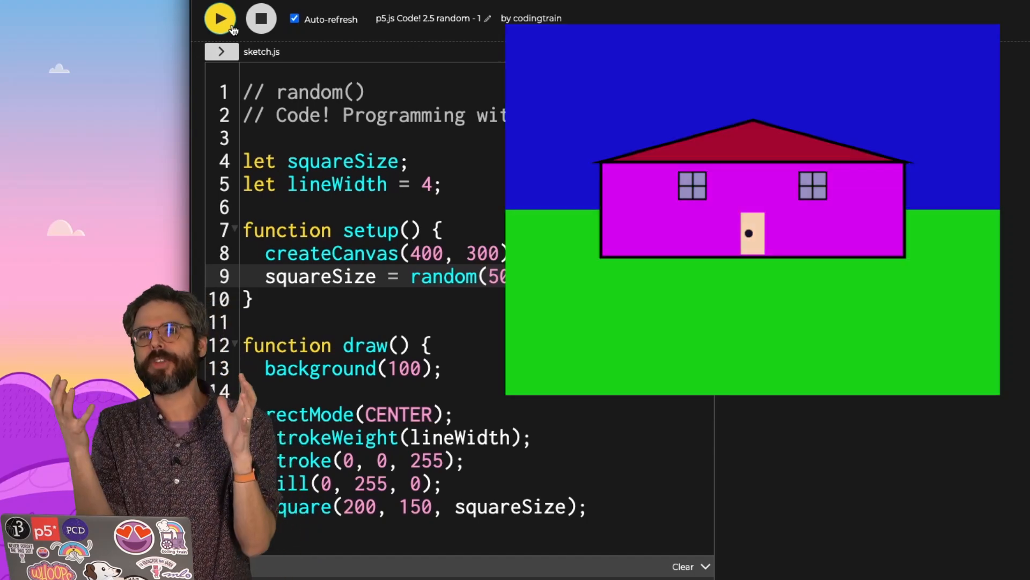
left_click(219, 19)
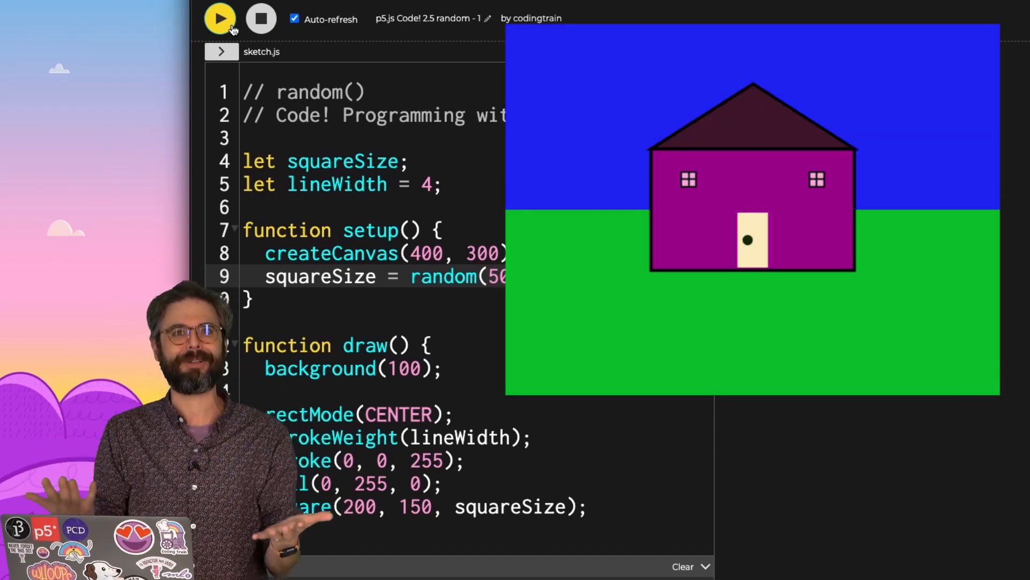
left_click(219, 19)
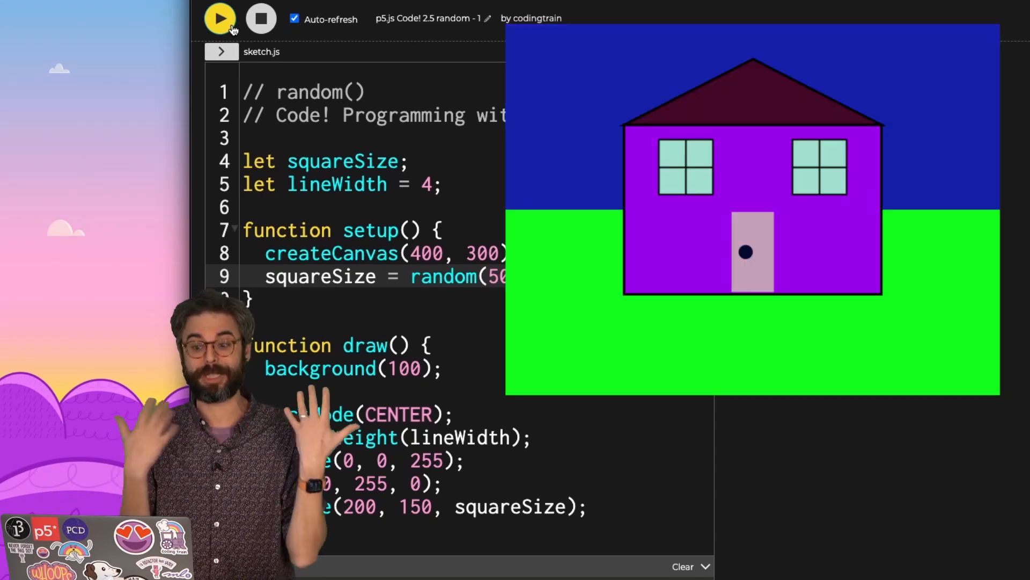
left_click(219, 20)
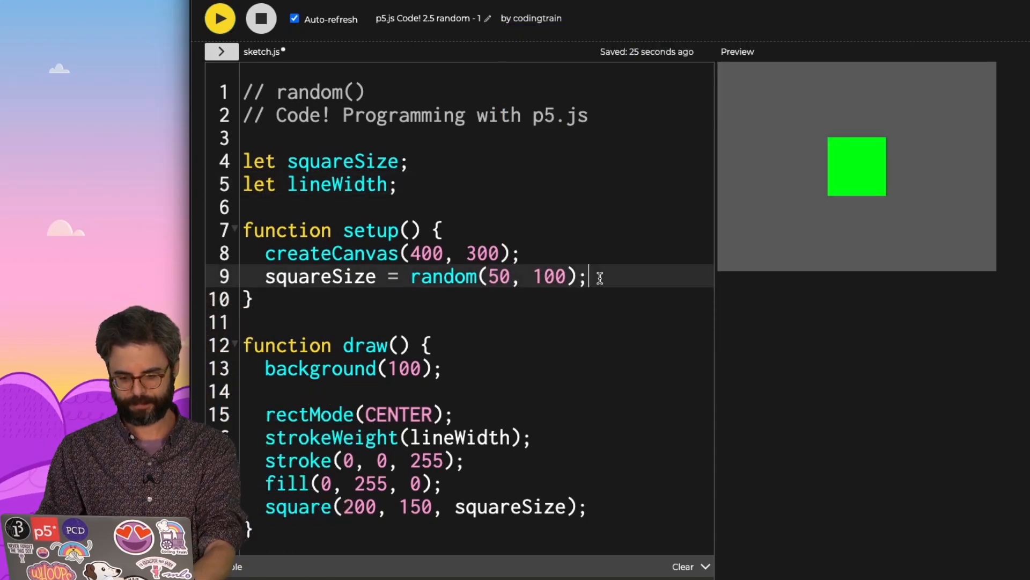
Assign lineWidth = random(2,10); in setup so the outline thickness varies per run.
type("lineWidth = random(2,10);")
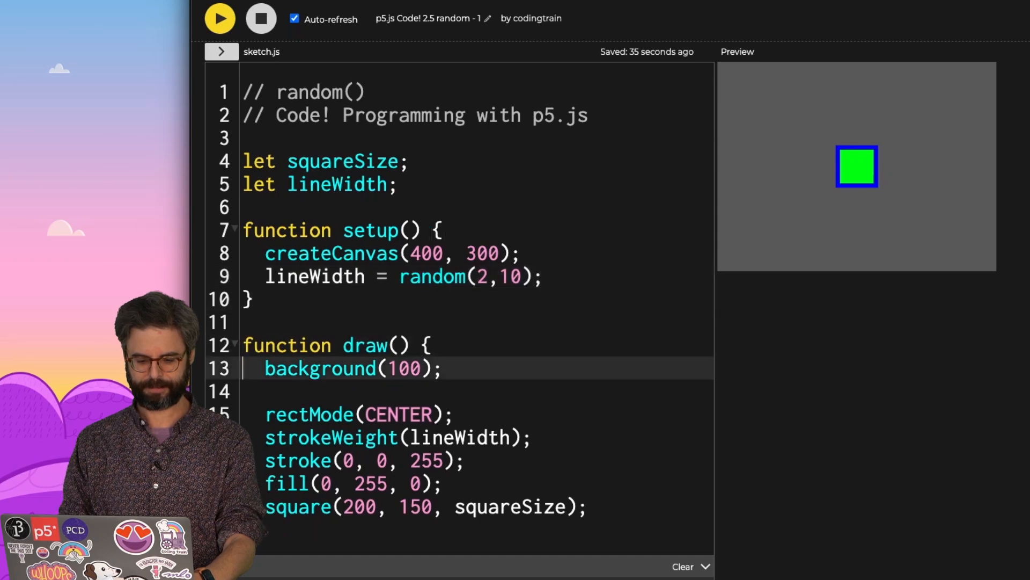
Add squareSize = random(50, 100); at the top of draw so size changes every frame.
type("squareSize = random(50, 100);")
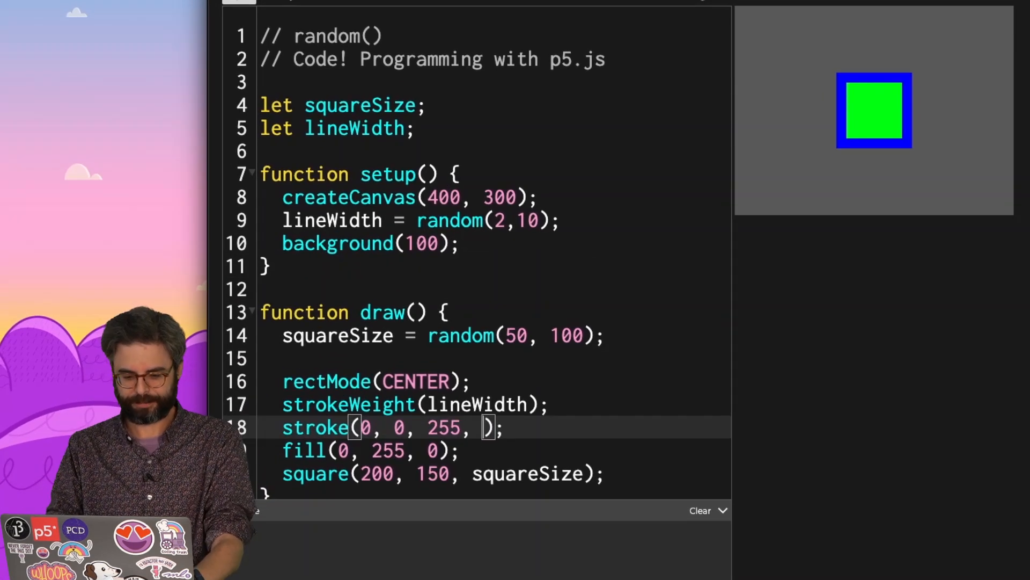
Give stroke and fill an alpha of 10 and widen the random size range.
type("10")
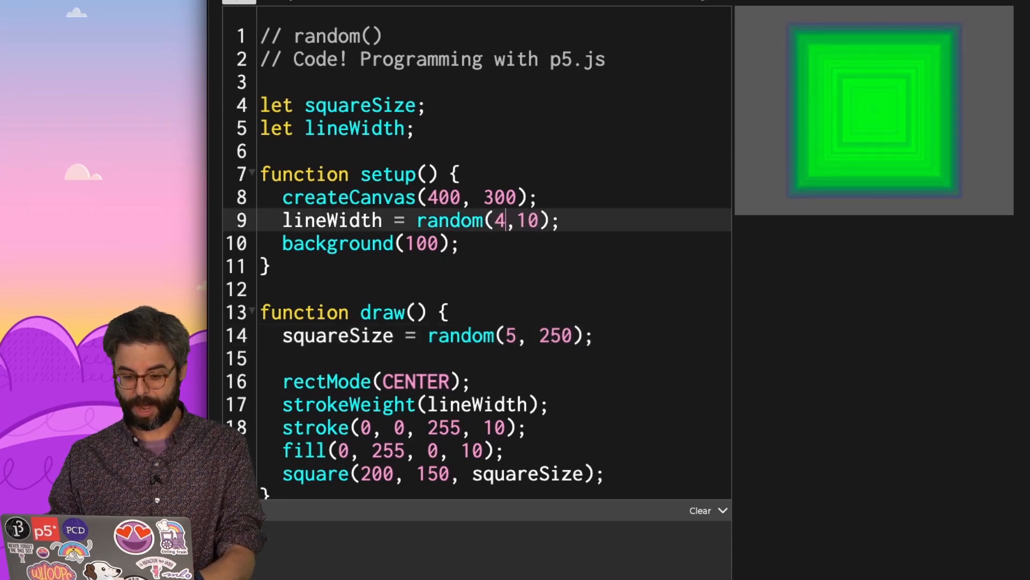
type("28")
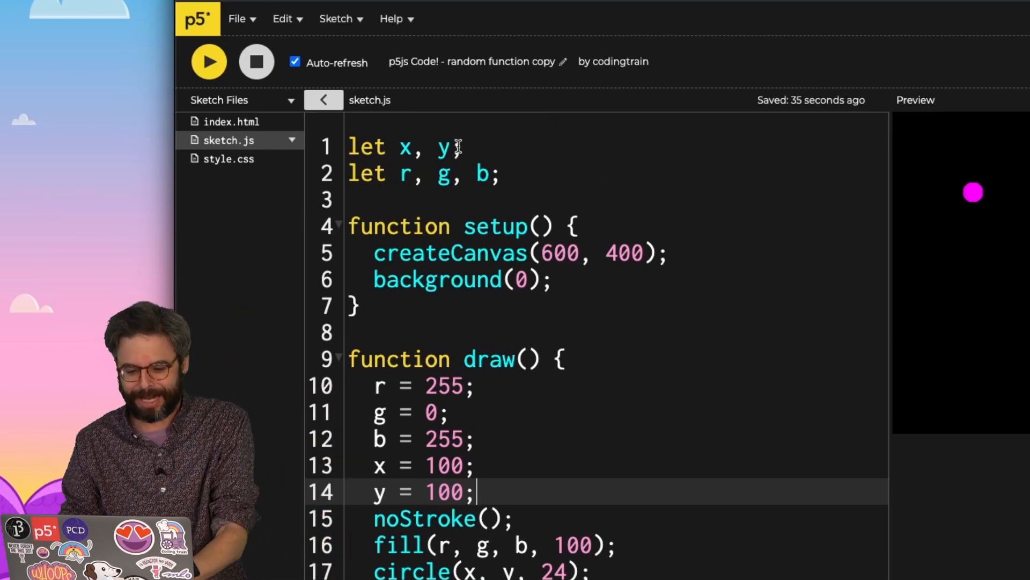
Append ', r, g, b' to the first let line so x, y, r, g, b share one declaration.
type(", r, g, b")
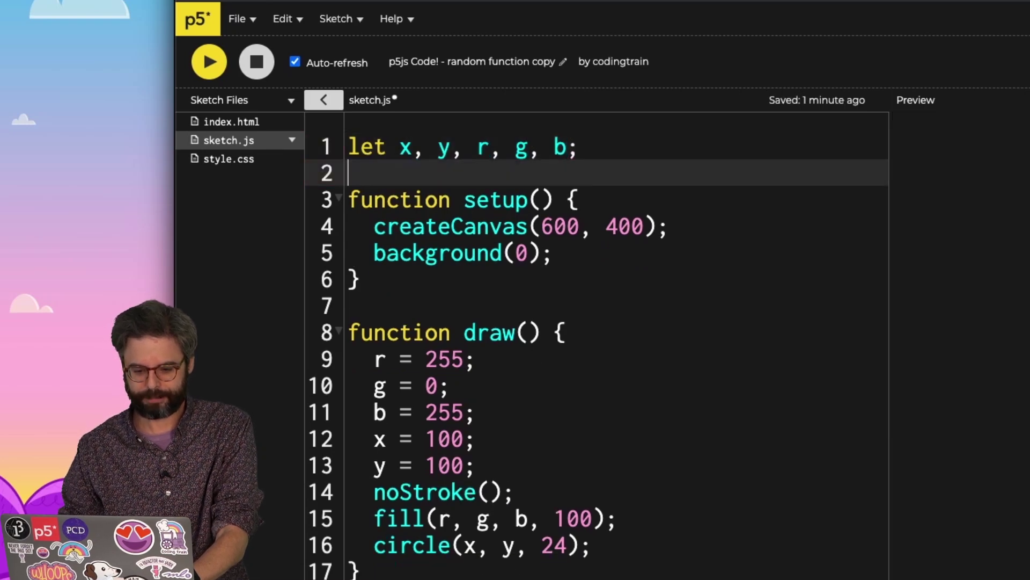
left_click(208, 62)
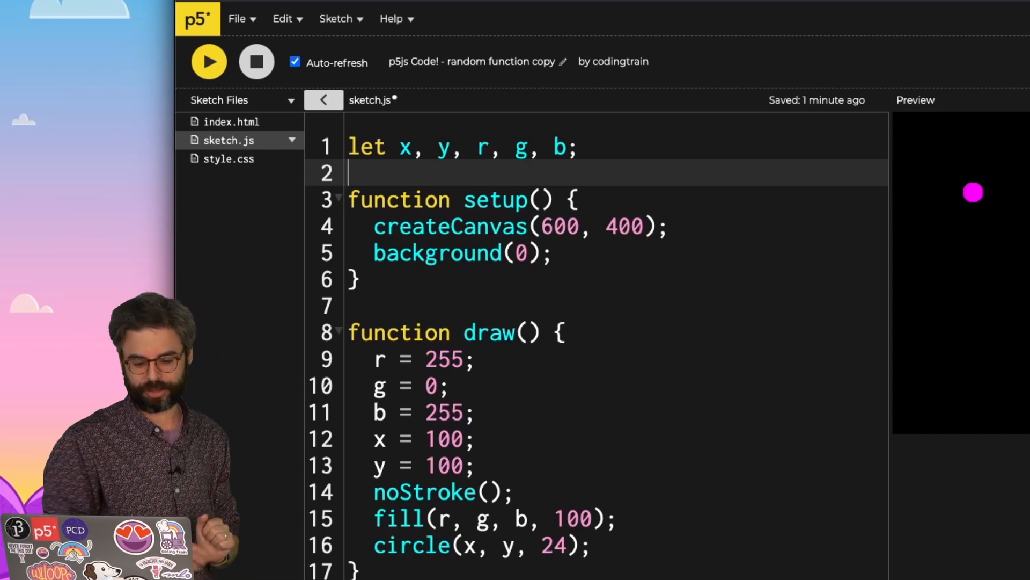
Replace r = 255 with r = random(0, 255) in draw.
type("random(0, 255)")
left_click(619, 226)
type("8")
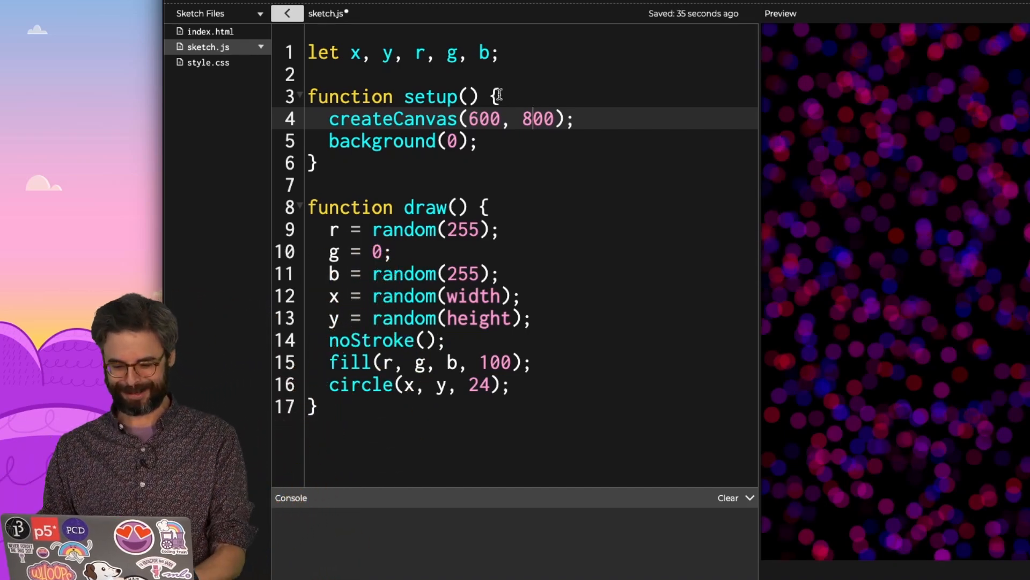
Make the canvas full-window with createCanvas(windowWidth, windowHeight).
type("windowWidth, windowHeight")
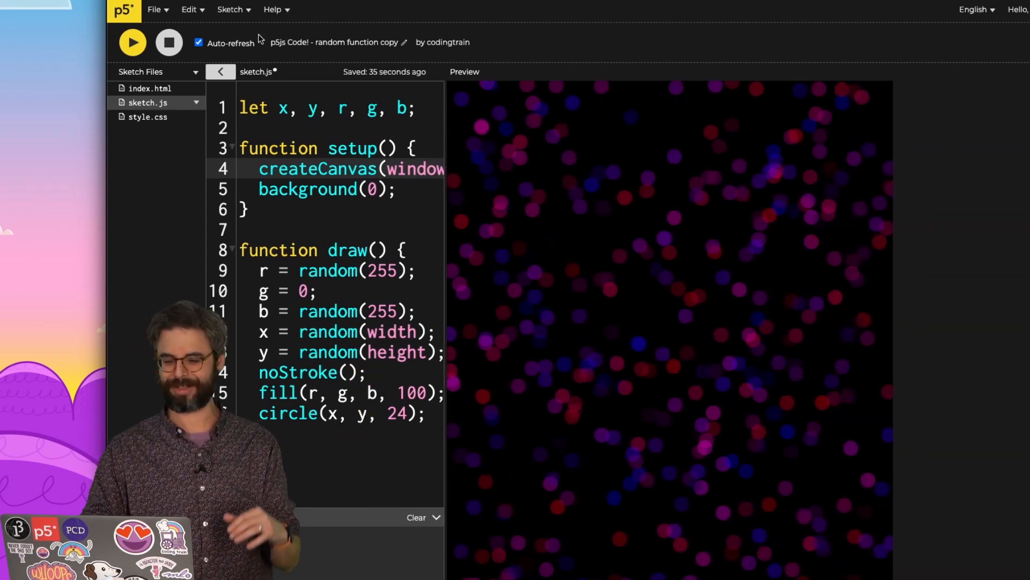
Save the sketch with a windowWidth, windowHeight canvas and bring up its Share links.
left_click(133, 43)
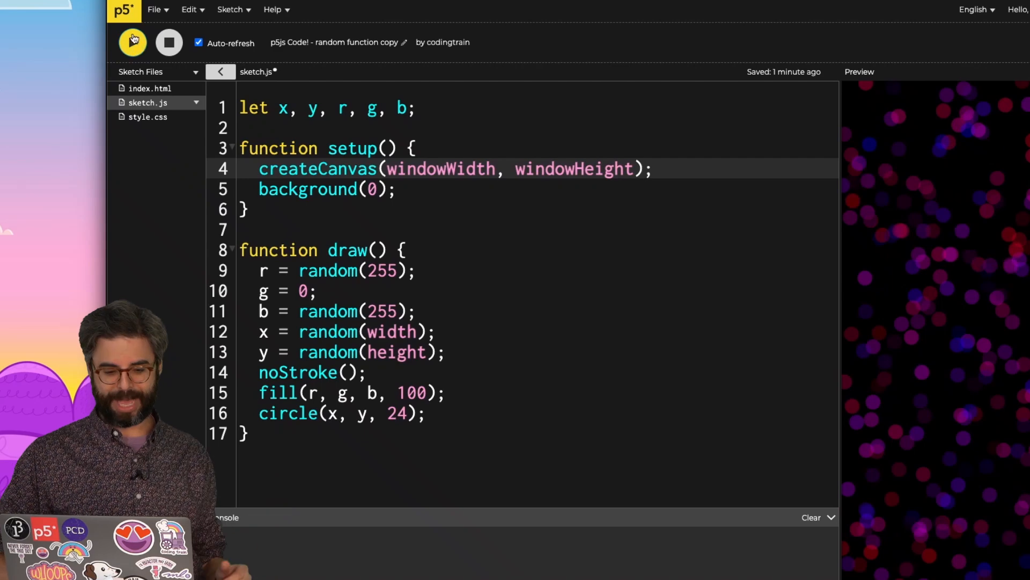
left_click(157, 10)
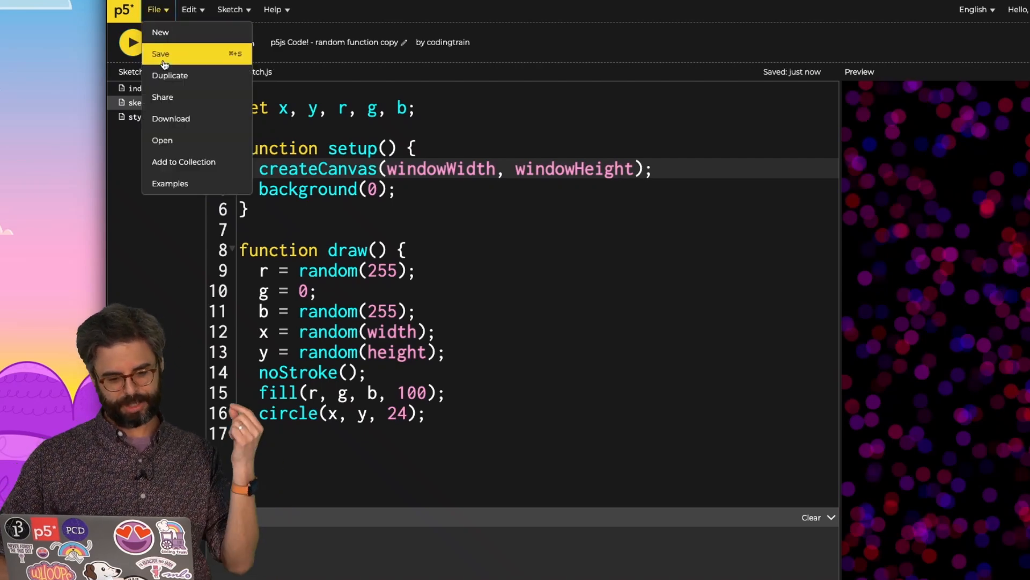
left_click(163, 96)
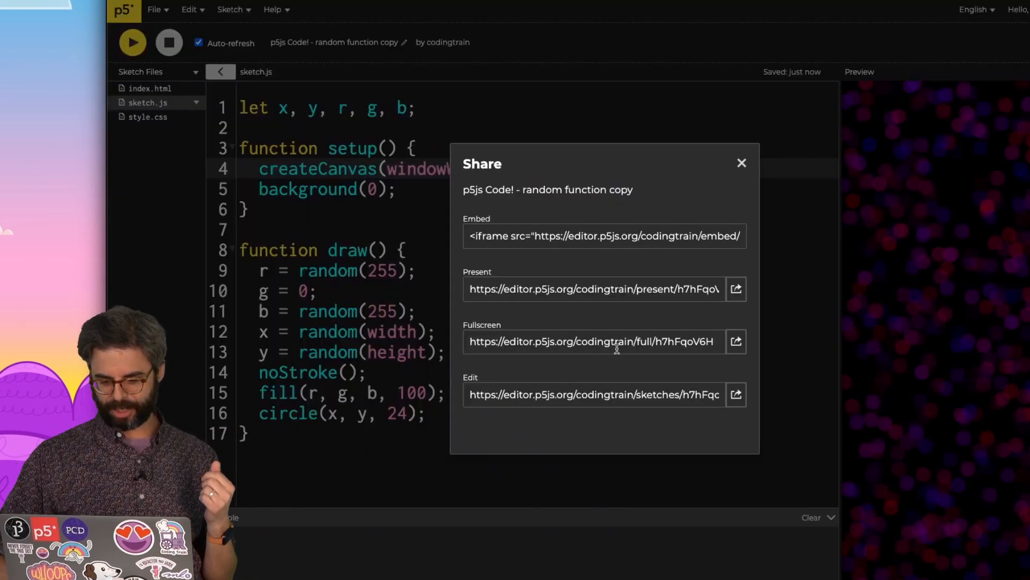